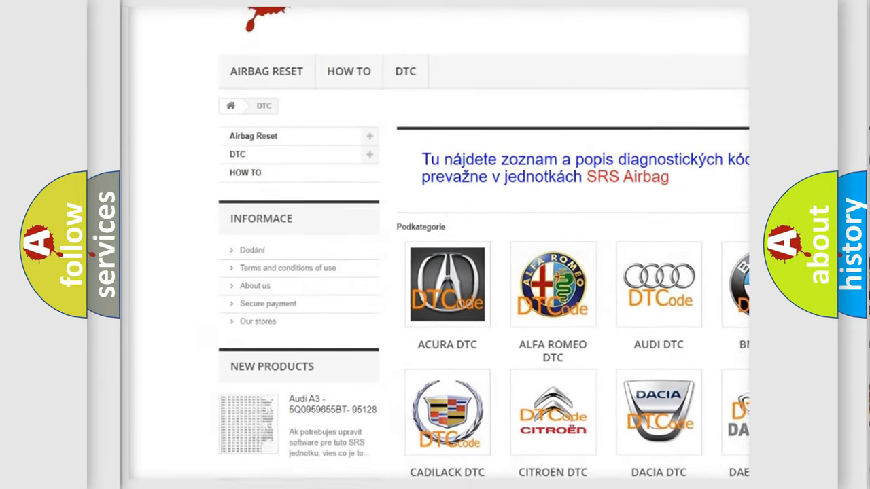
scroll("down", 3)
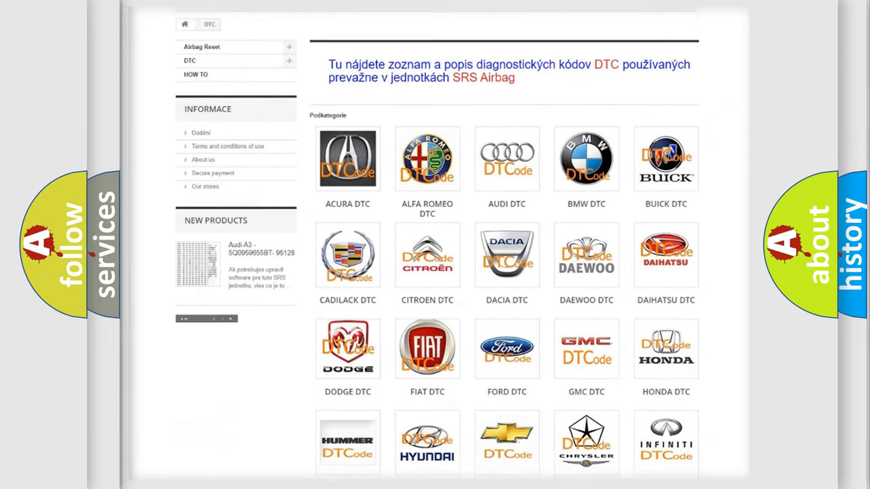
scroll("down", 3)
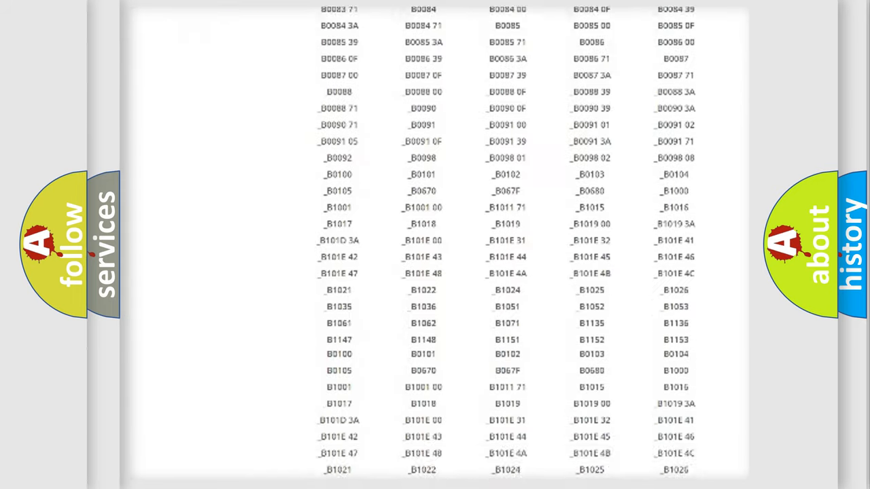
scroll("down", 3)
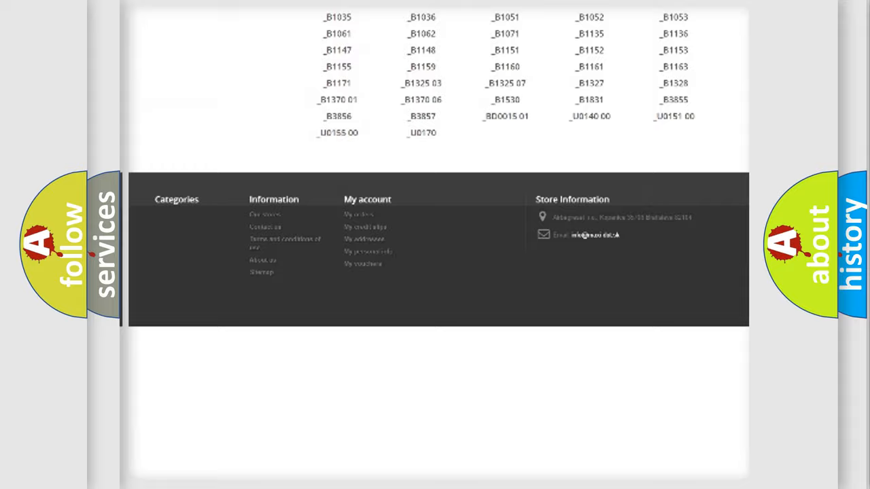
scroll("up", 3)
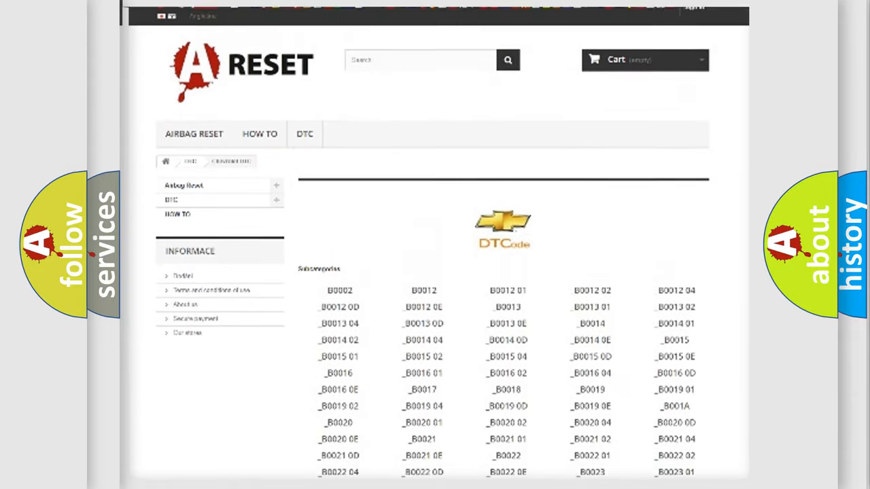